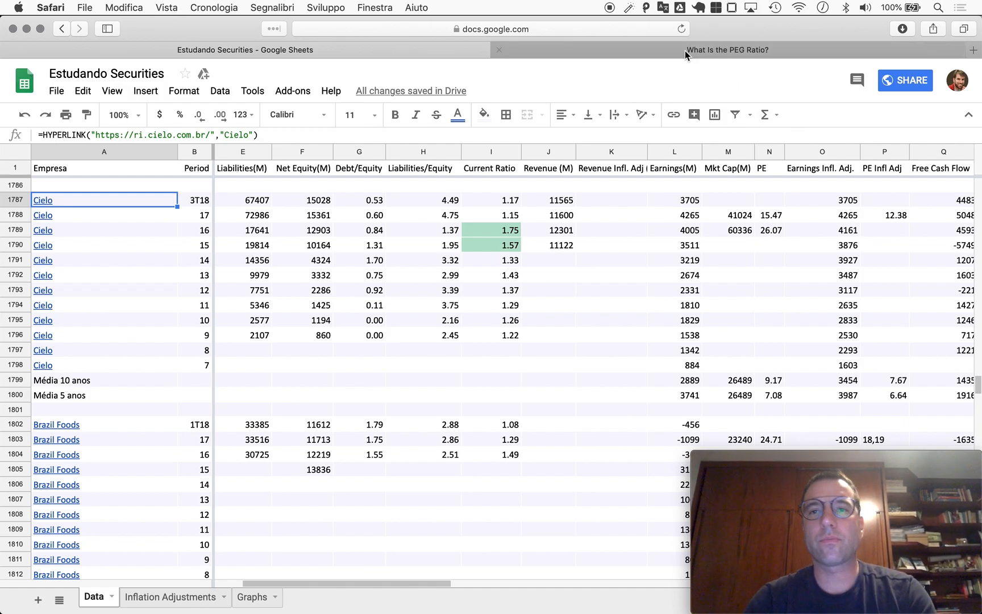
# Switch to the Safari tab with the Motley Fool 'What Is the PEG Ratio?' article.
pyautogui.click(728, 50)
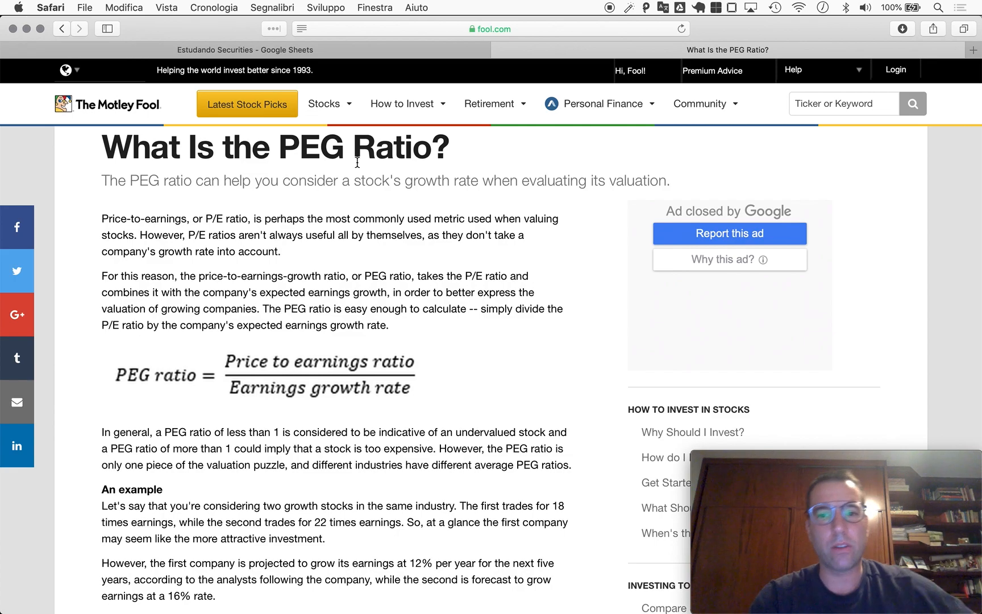
pyautogui.moveTo(97, 170)
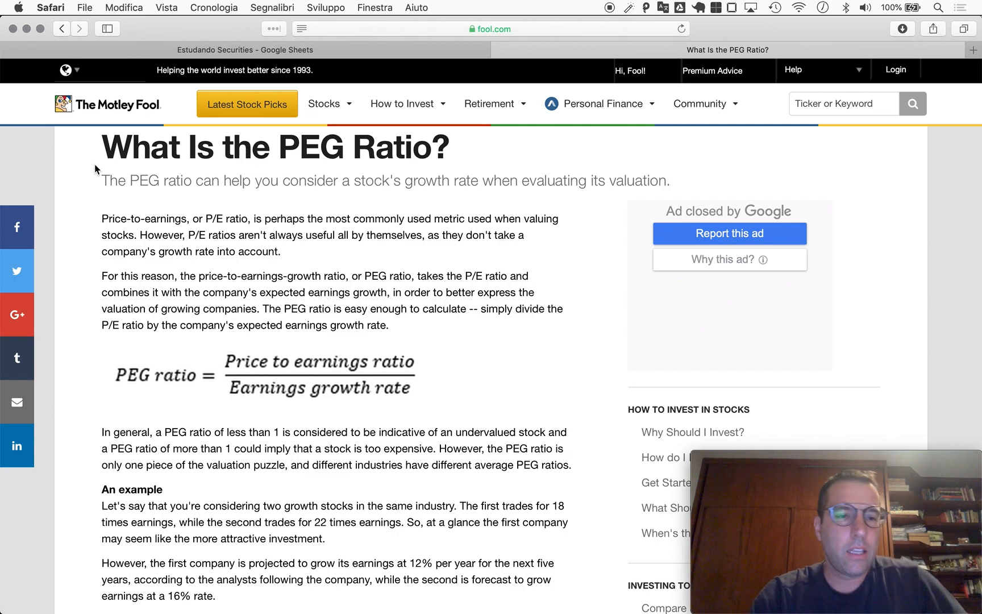
pyautogui.scroll(-3)
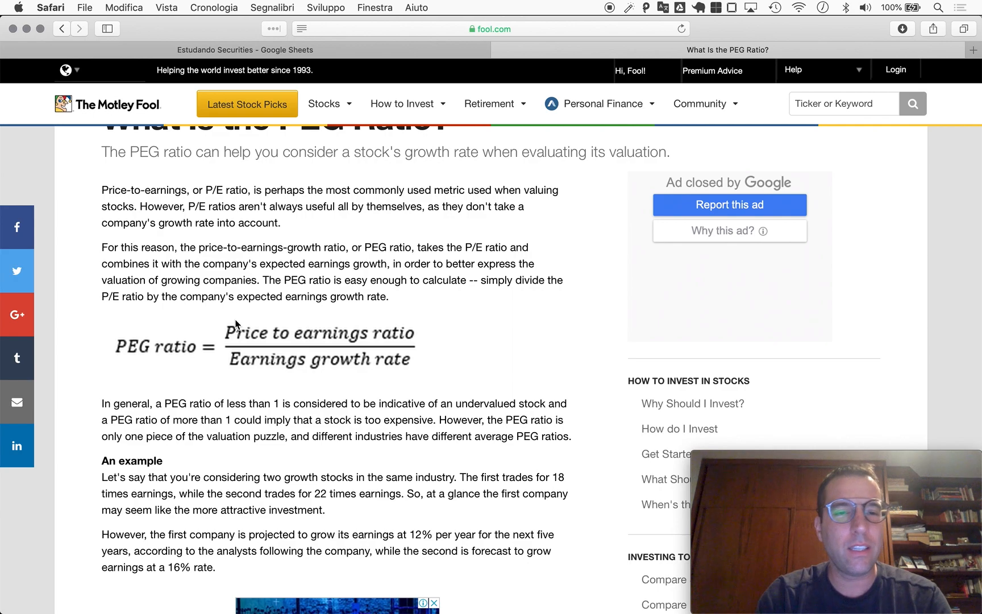
pyautogui.moveTo(181, 312)
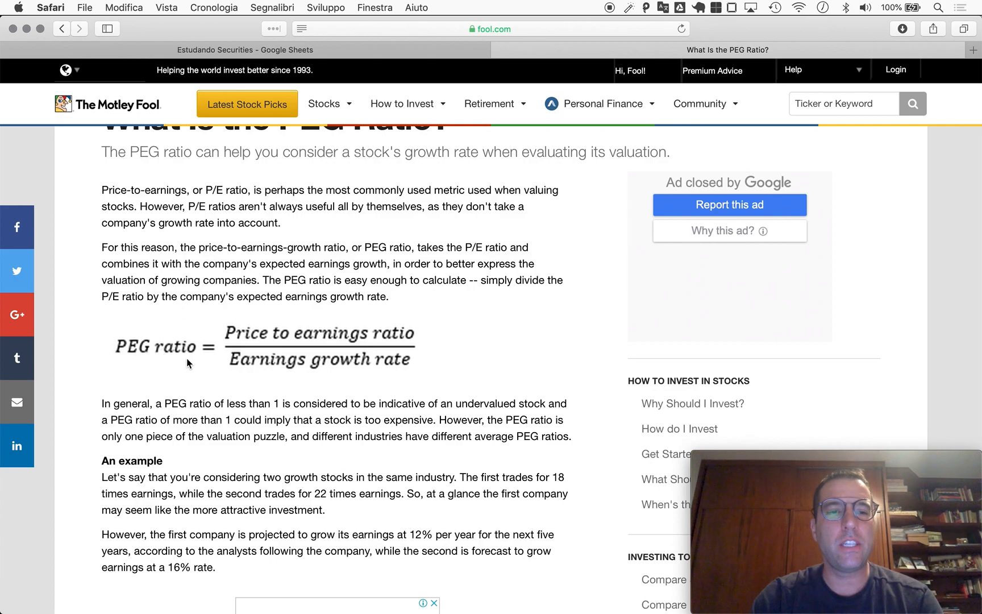
pyautogui.moveTo(145, 355)
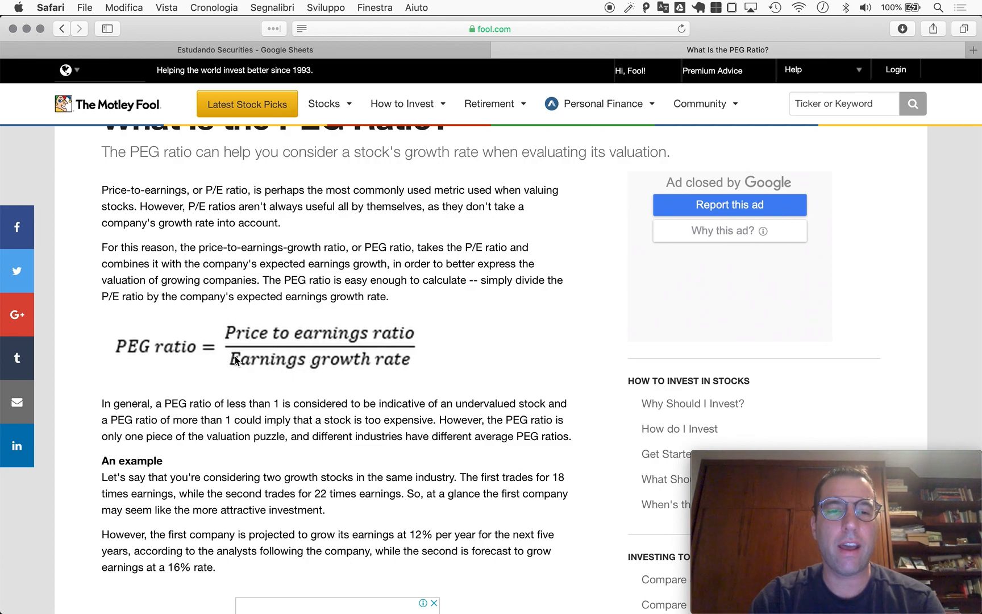
pyautogui.moveTo(341, 377)
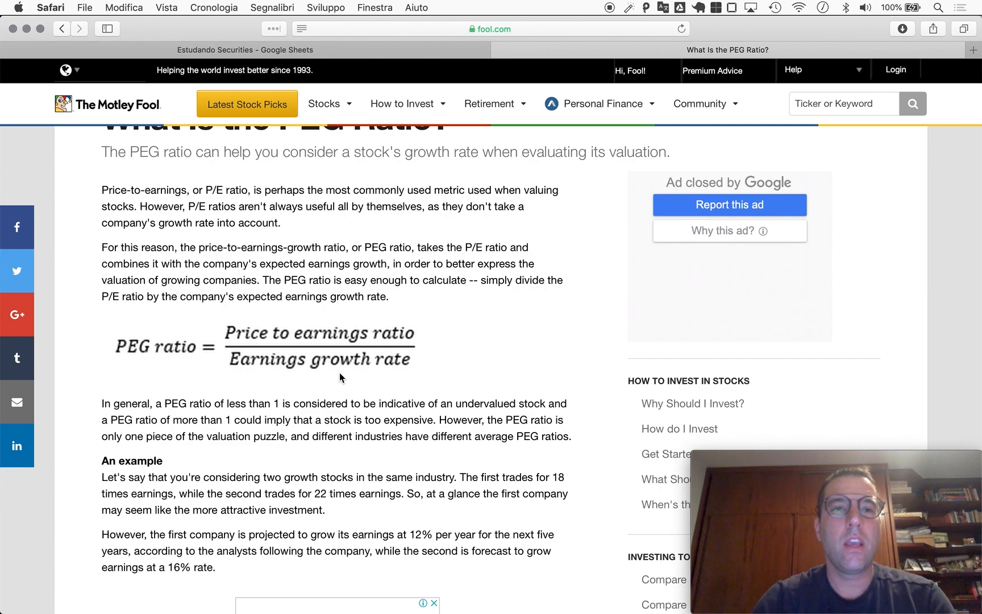
# Return to the Estudando Securities sheet and scroll to Cielo's Earnings(M) and Mkt Cap(M) rows.
pyautogui.click(245, 49)
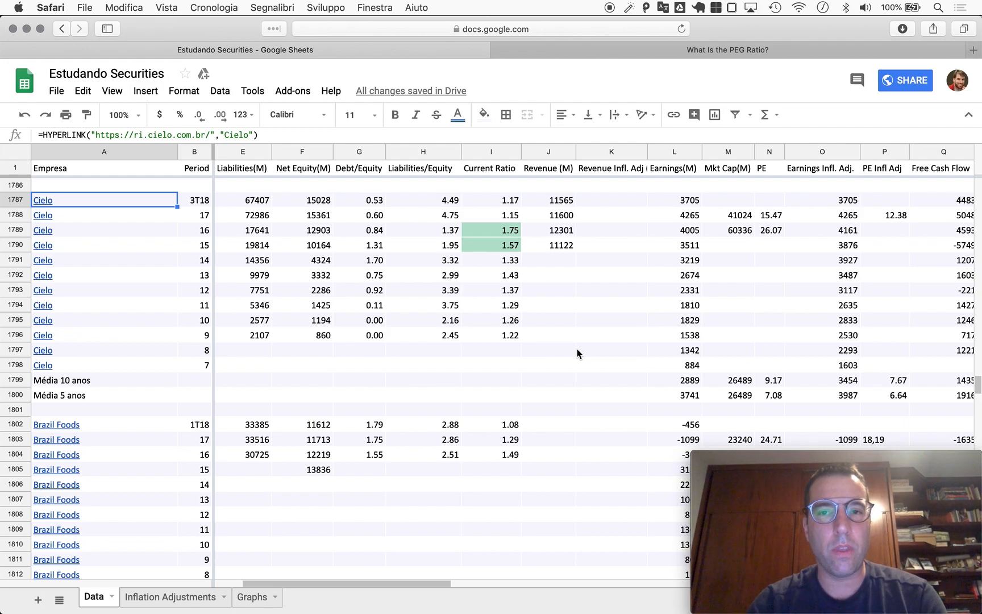
pyautogui.moveTo(599, 369)
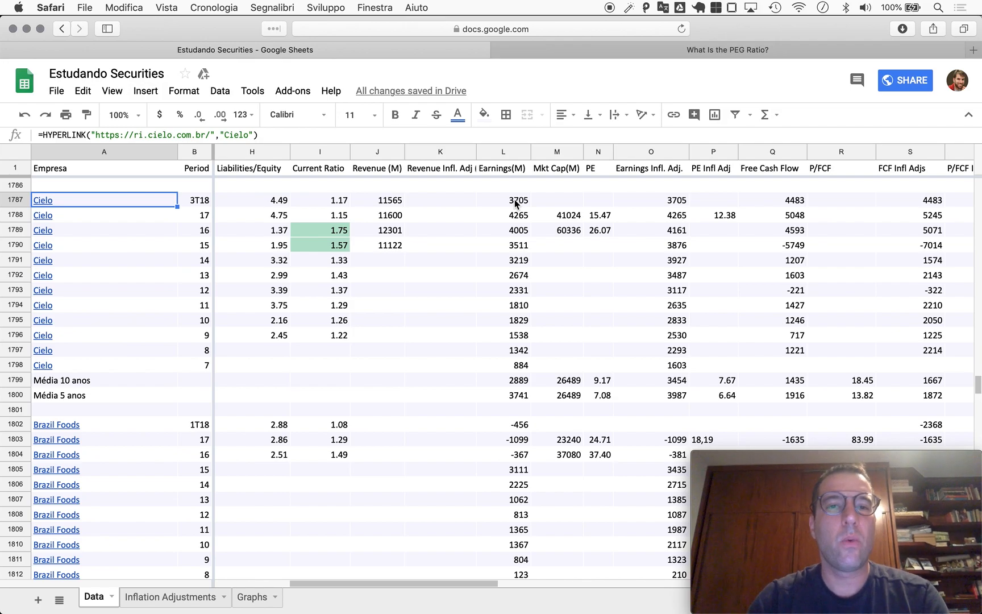
pyautogui.moveTo(515, 217)
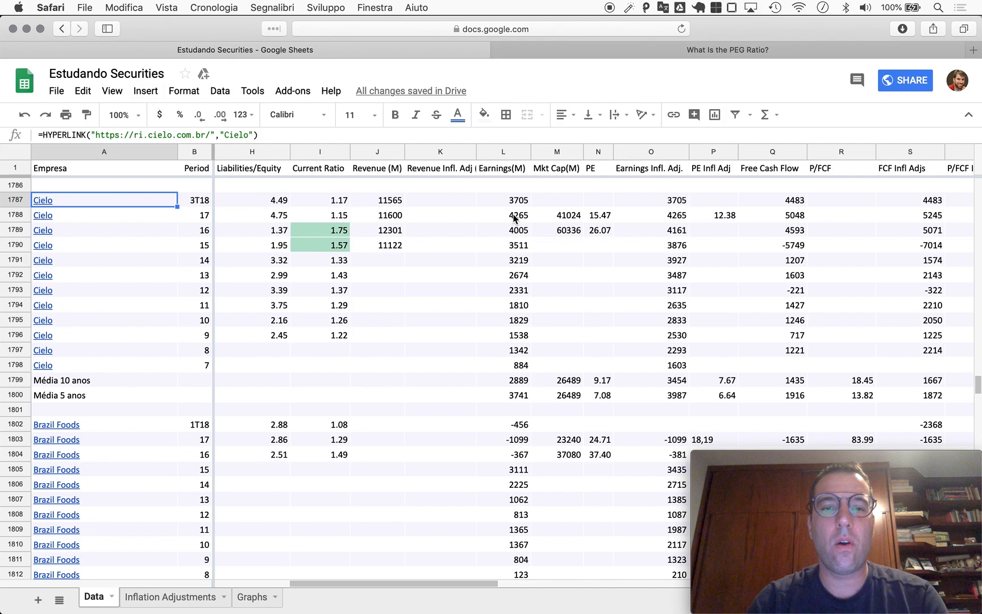
pyautogui.scroll(-3)
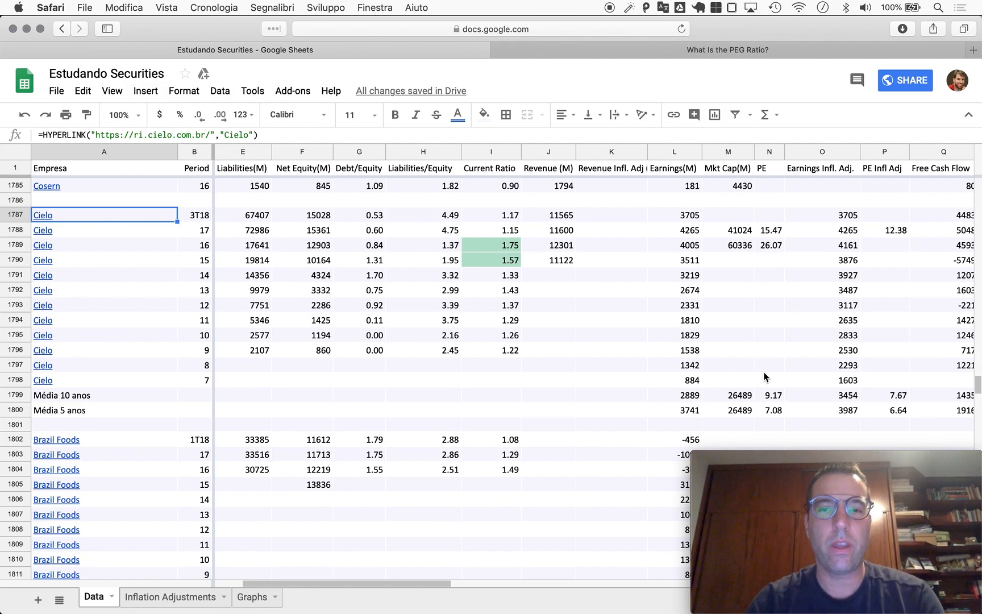
pyautogui.moveTo(694, 219)
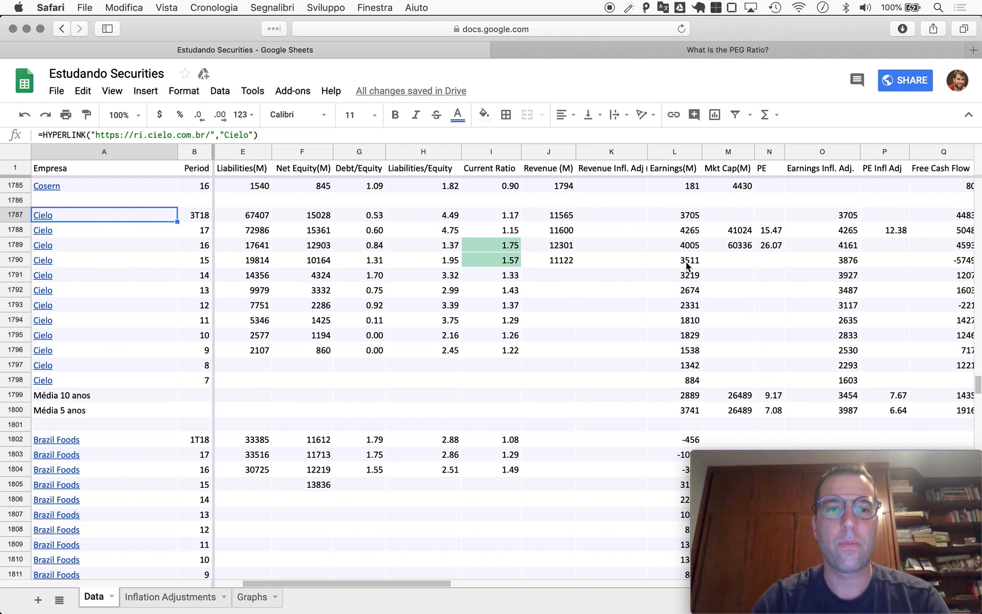
pyautogui.moveTo(659, 244)
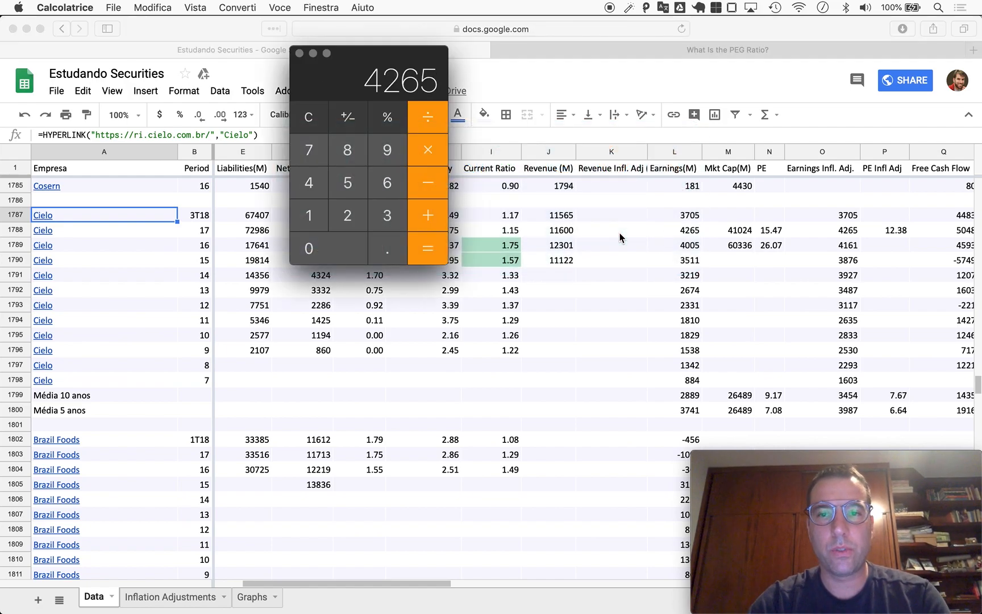
# Add the remaining earnings figures, then clear the 3927 result to zero with AC.
pyautogui.click(428, 215)
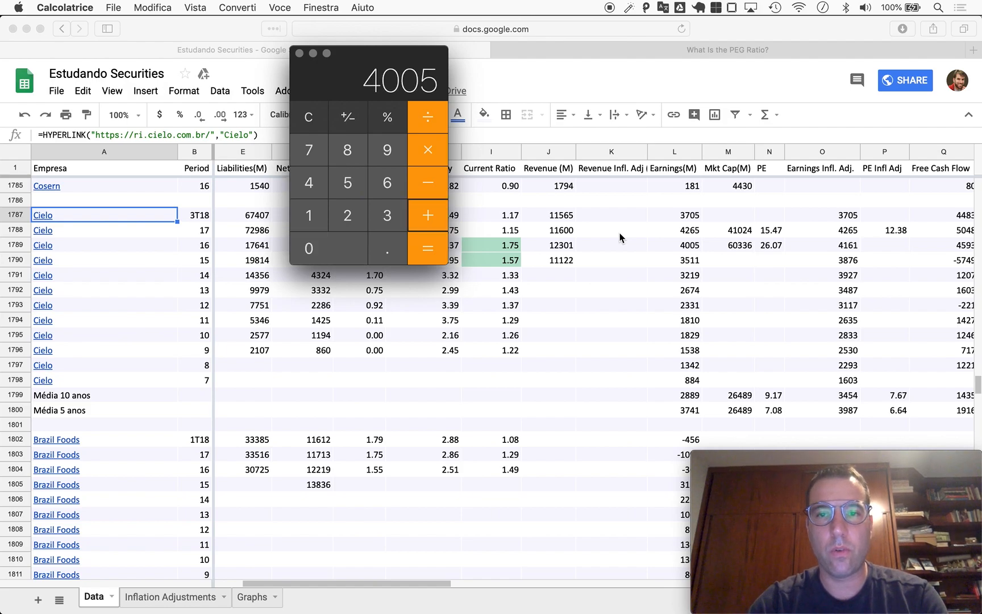
pyautogui.click(427, 249)
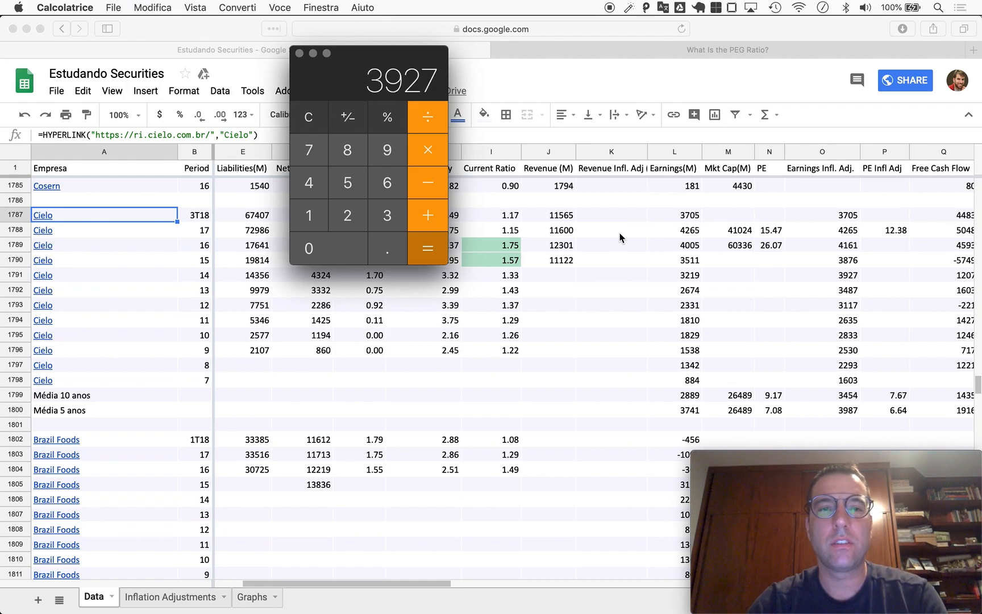
pyautogui.click(308, 118)
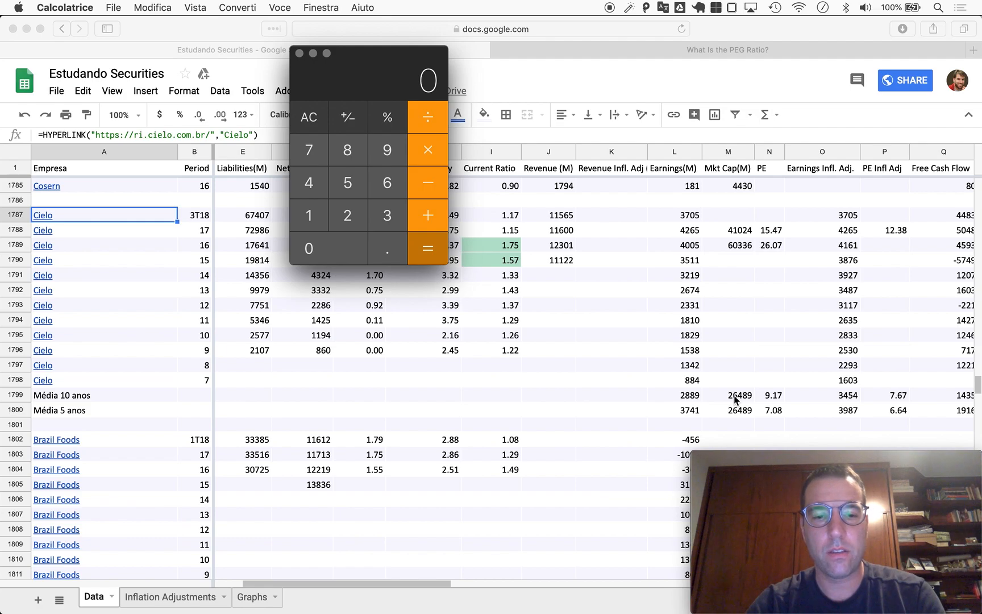
# Divide the 26489 market cap by the 4100.67 average earnings, giving about 6.46.
pyautogui.click(348, 214)
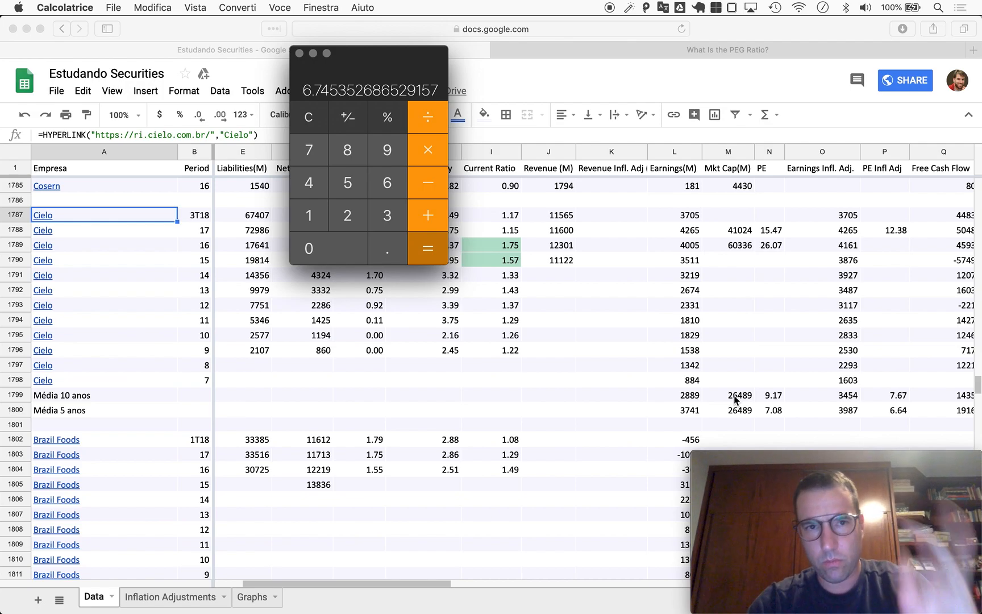
pyautogui.moveTo(883, 399)
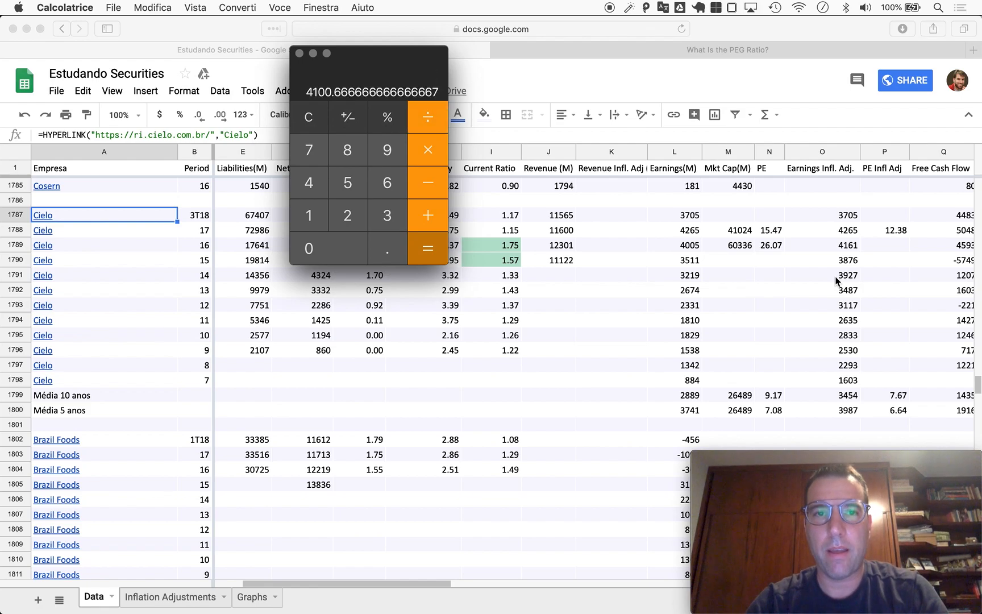
pyautogui.click(347, 215)
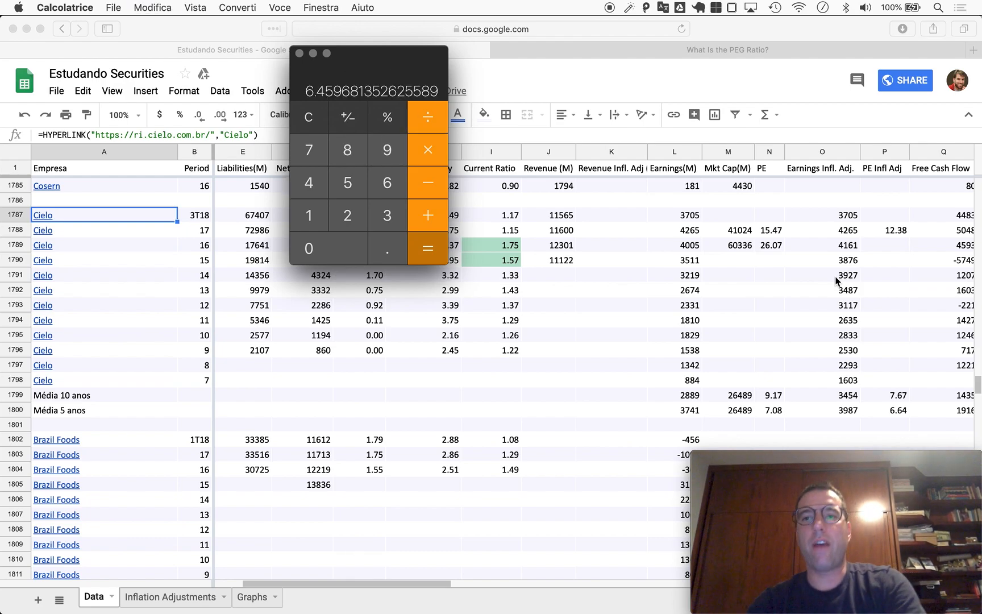
pyautogui.moveTo(908, 407)
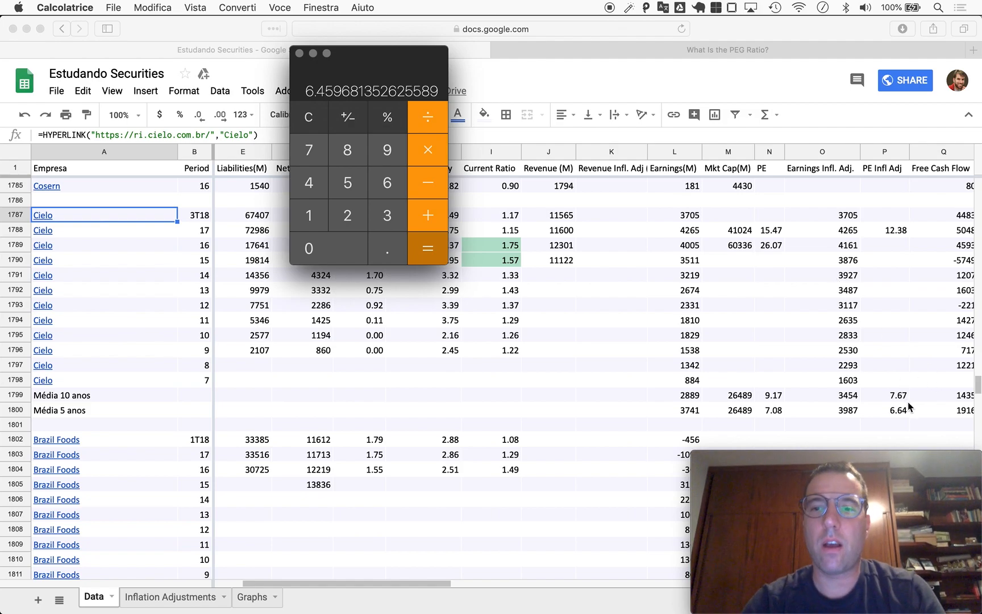
pyautogui.moveTo(902, 418)
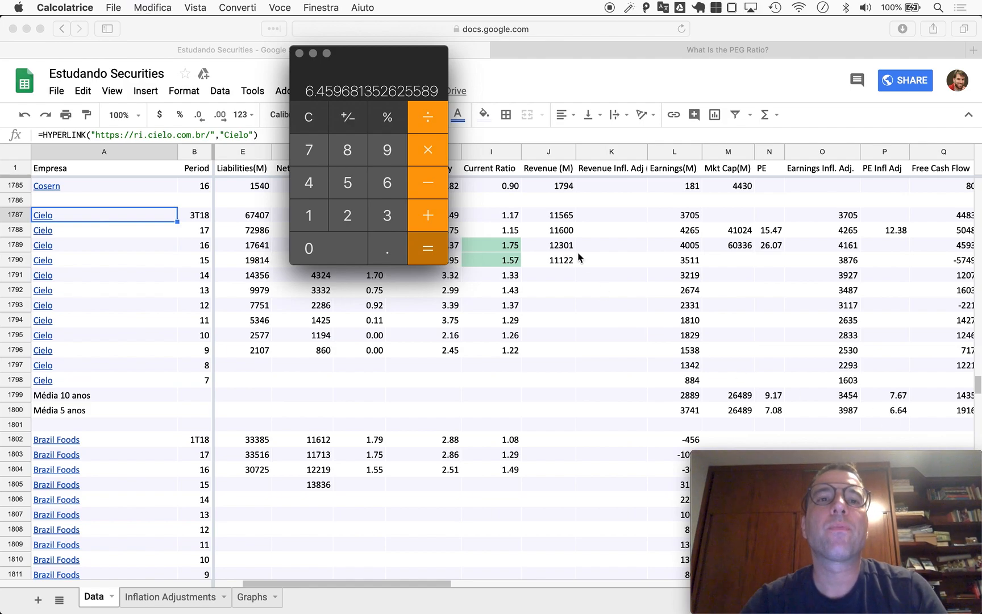
pyautogui.moveTo(608, 343)
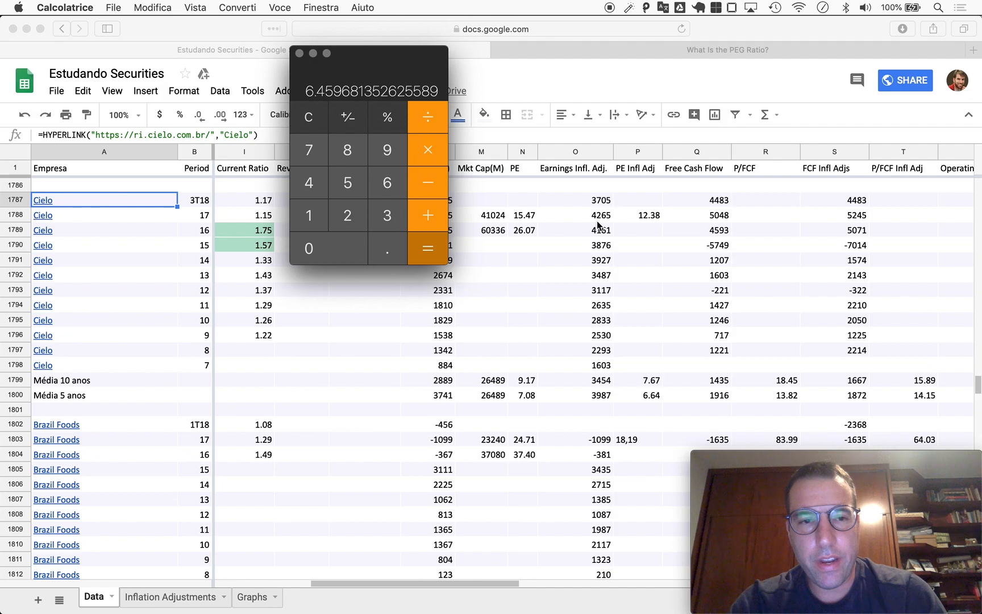
pyautogui.moveTo(601, 363)
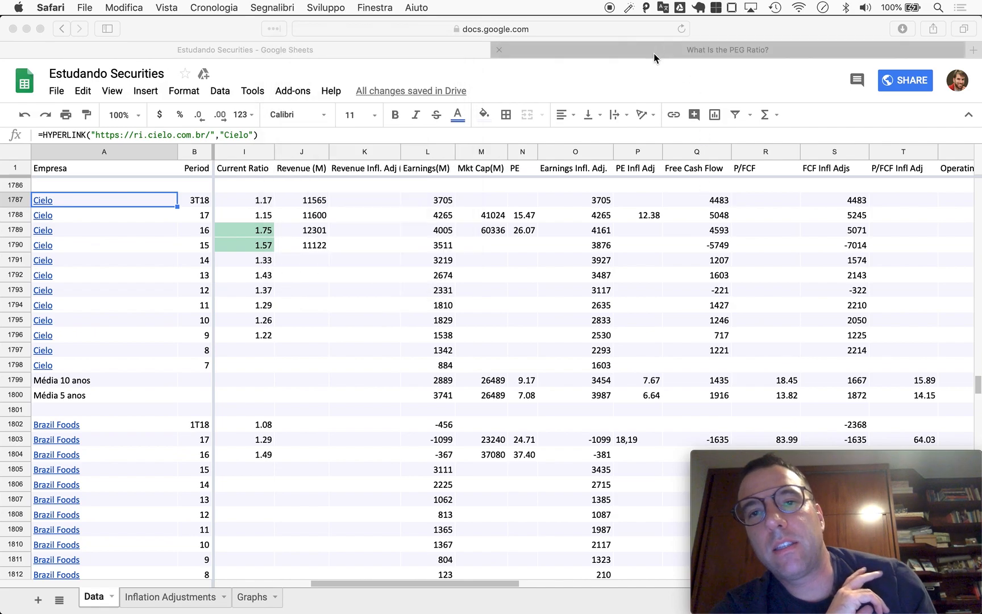
# Scroll the PEG ratio article to its formula, then return to the Cielo spreadsheet tab.
pyautogui.click(727, 50)
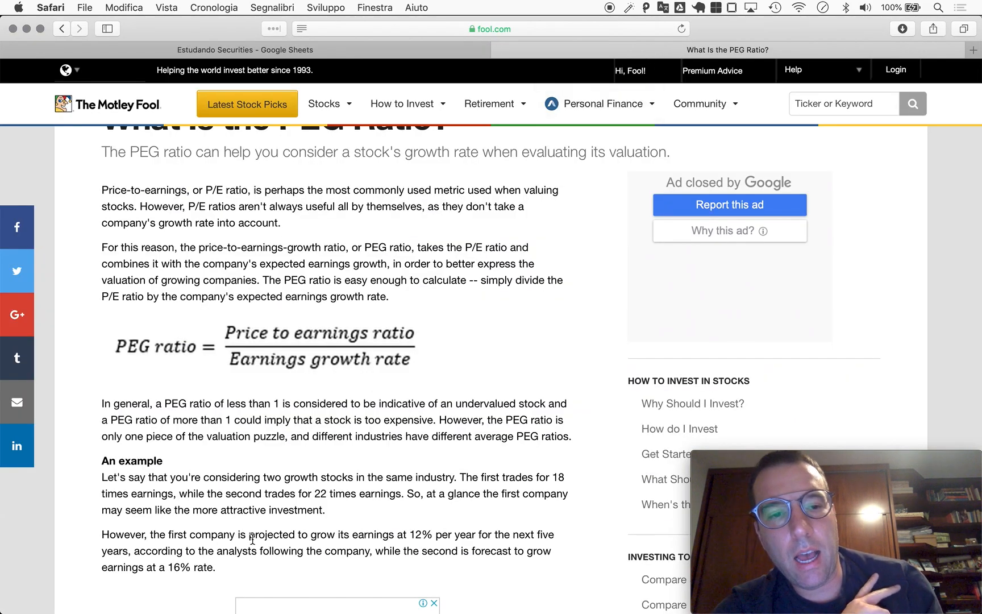
pyautogui.scroll(-3)
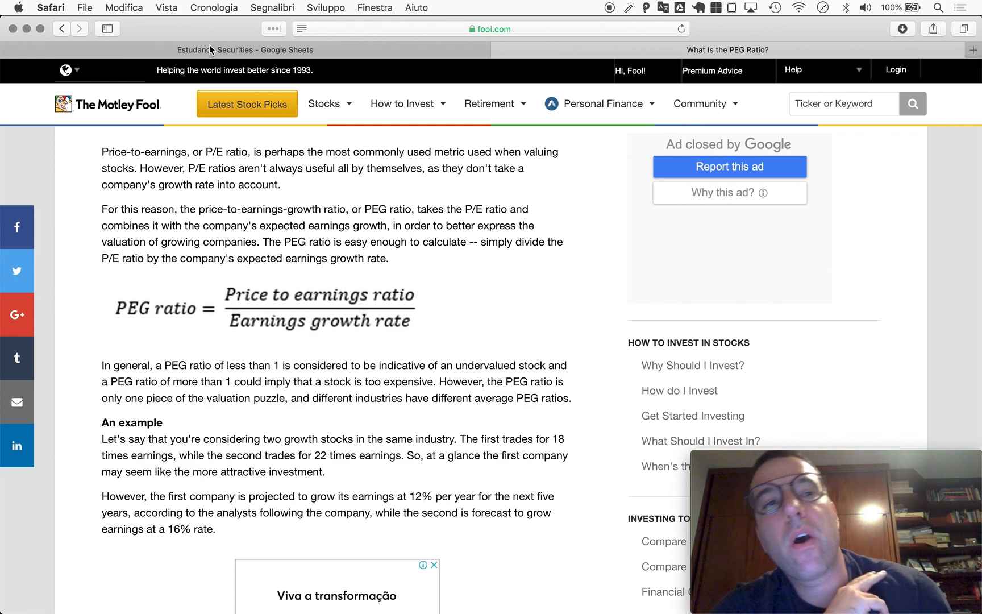
pyautogui.click(244, 49)
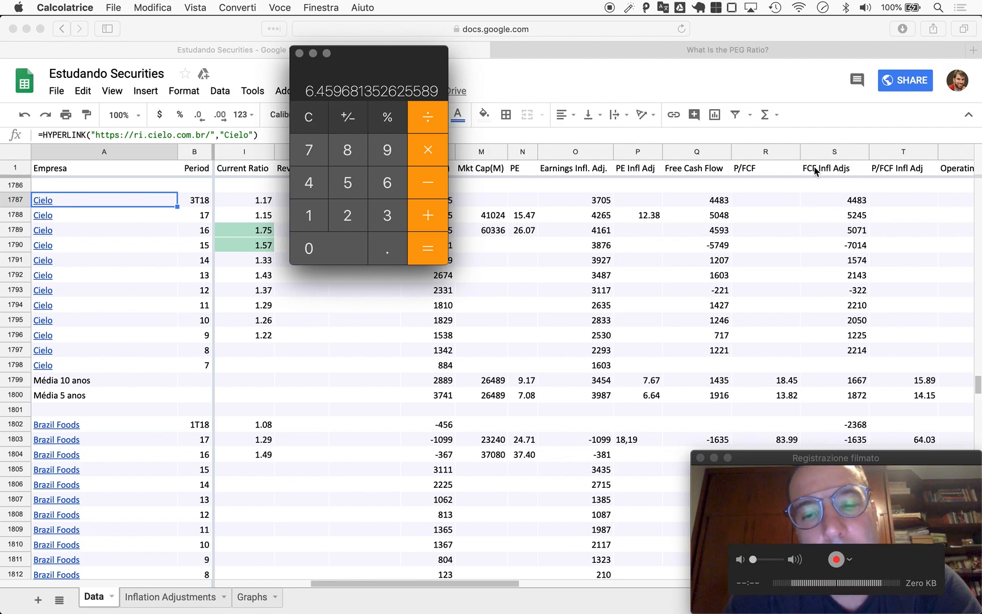
pyautogui.moveTo(753, 542)
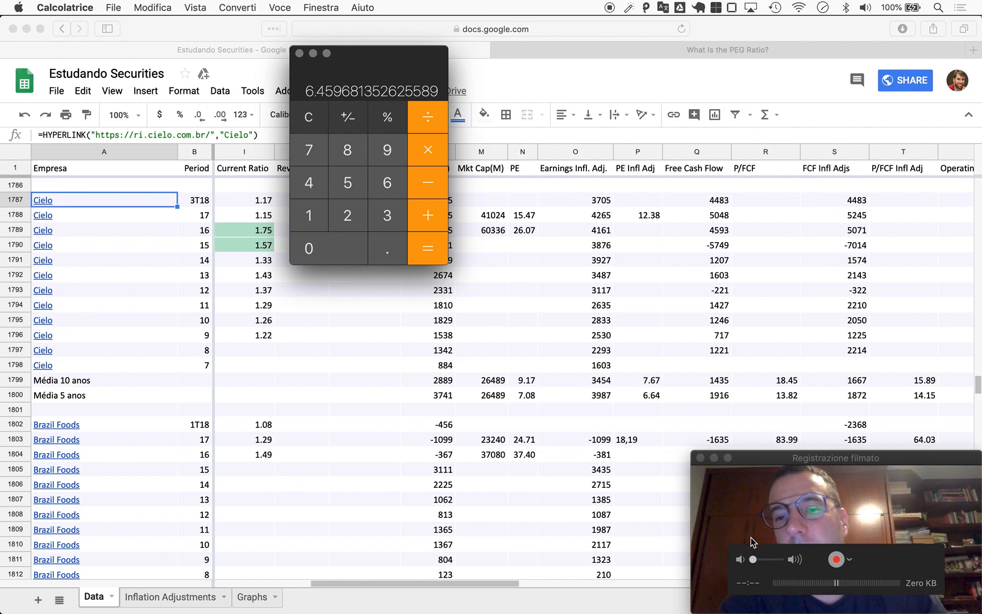